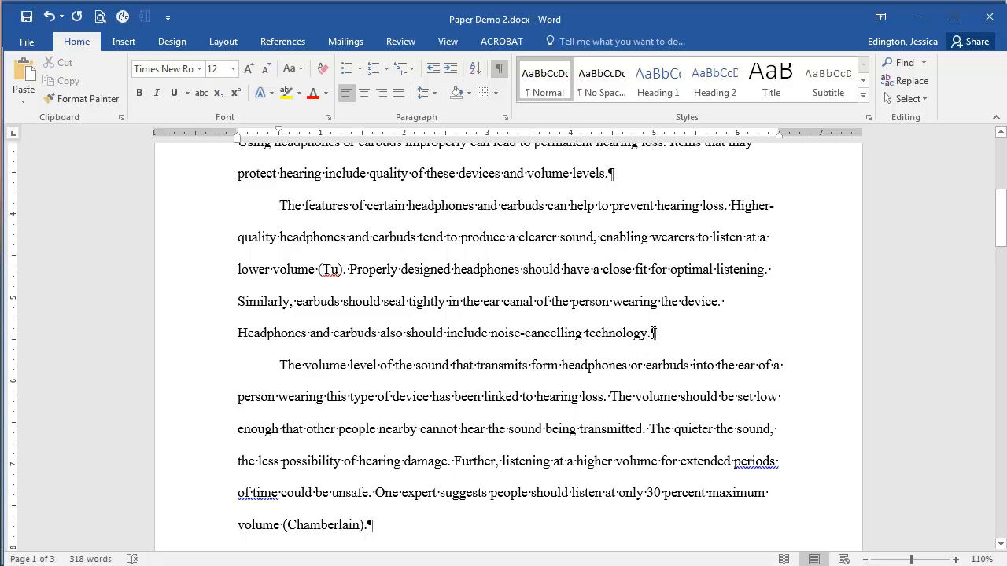
# Step: Scroll through the essay, select a line of text, and display the References ribbon
pyautogui.scroll(-3)
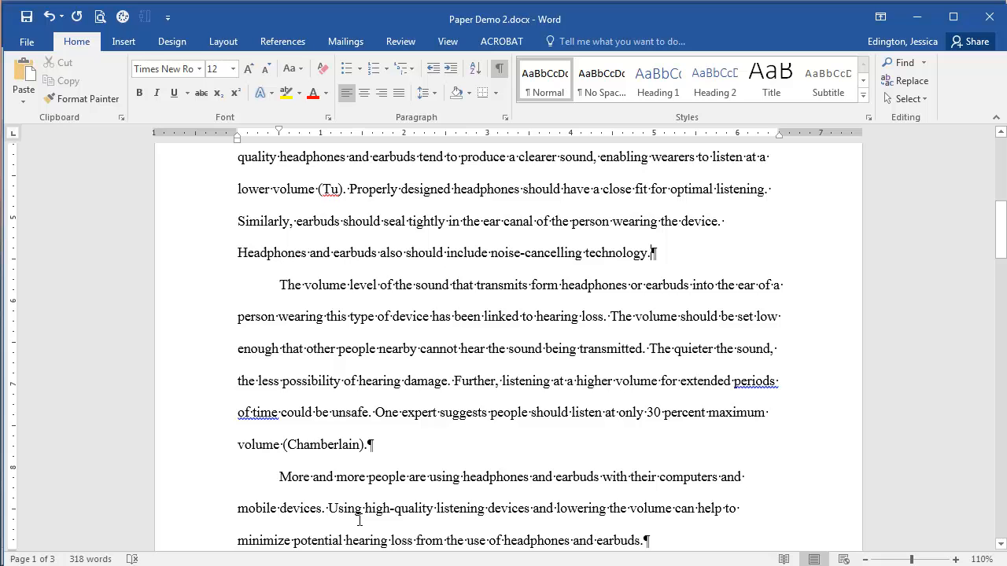
pyautogui.moveTo(461, 449)
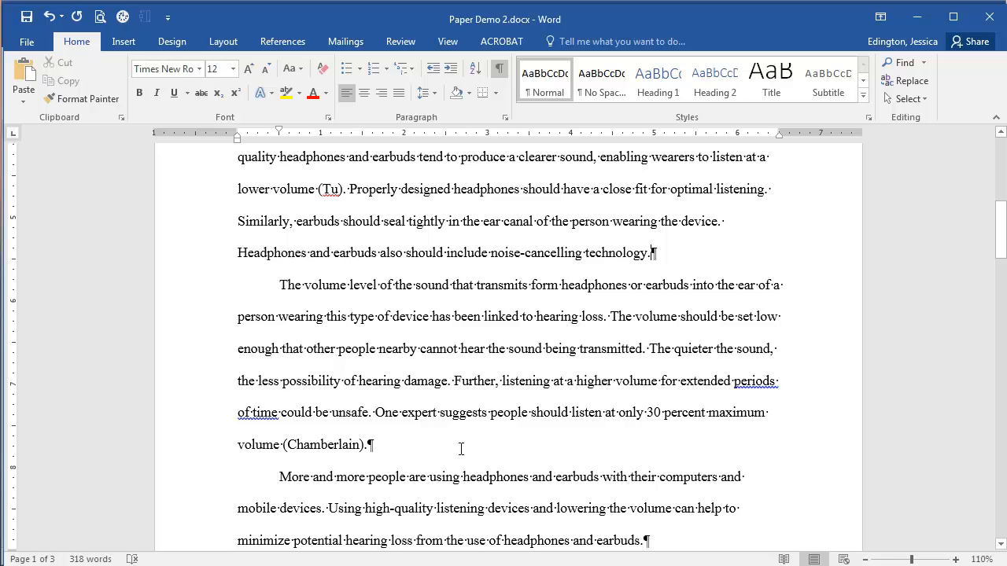
pyautogui.scroll(3)
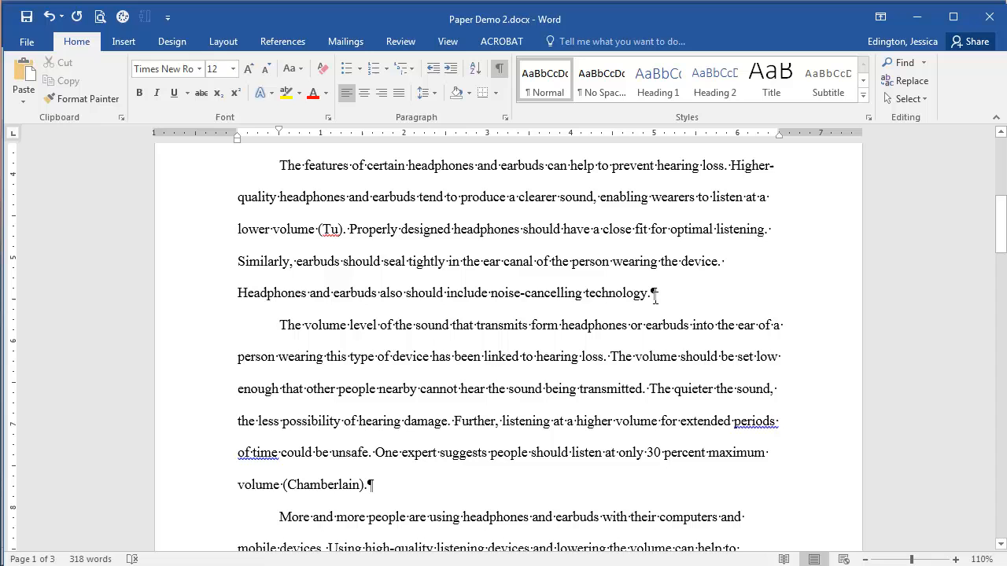
pyautogui.moveTo(409, 292); pyautogui.dragTo(646, 293)
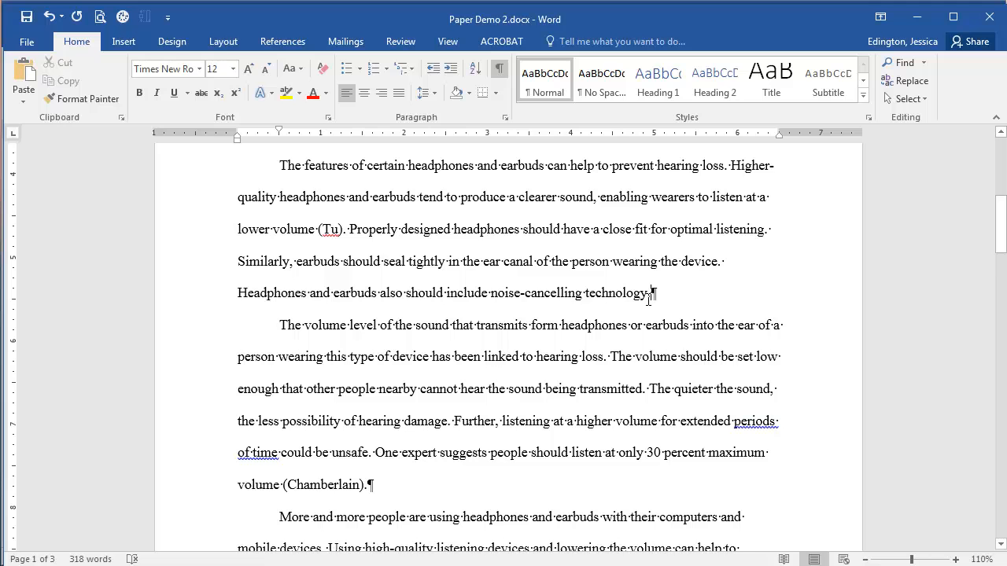
pyautogui.moveTo(225, 291)
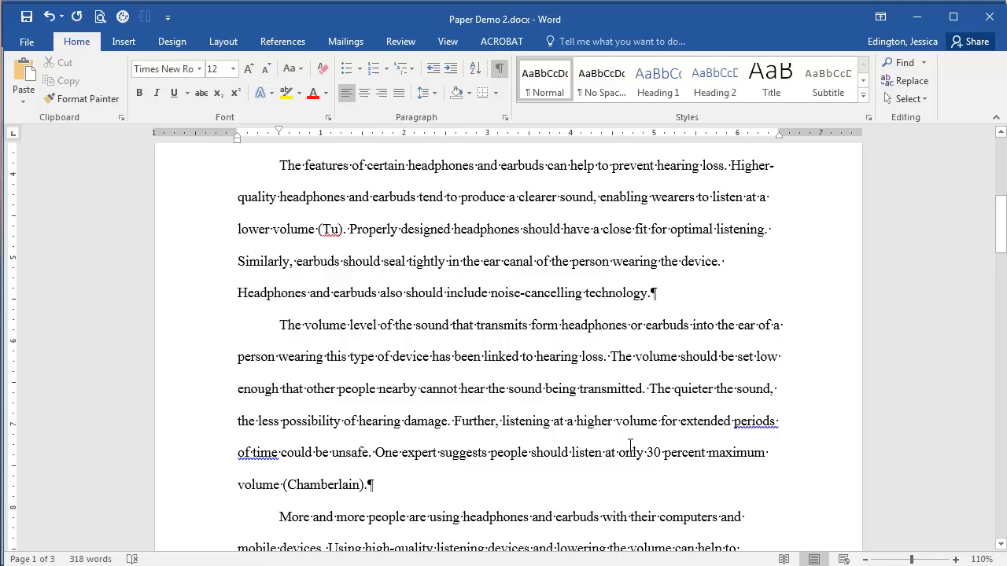
pyautogui.moveTo(453, 425)
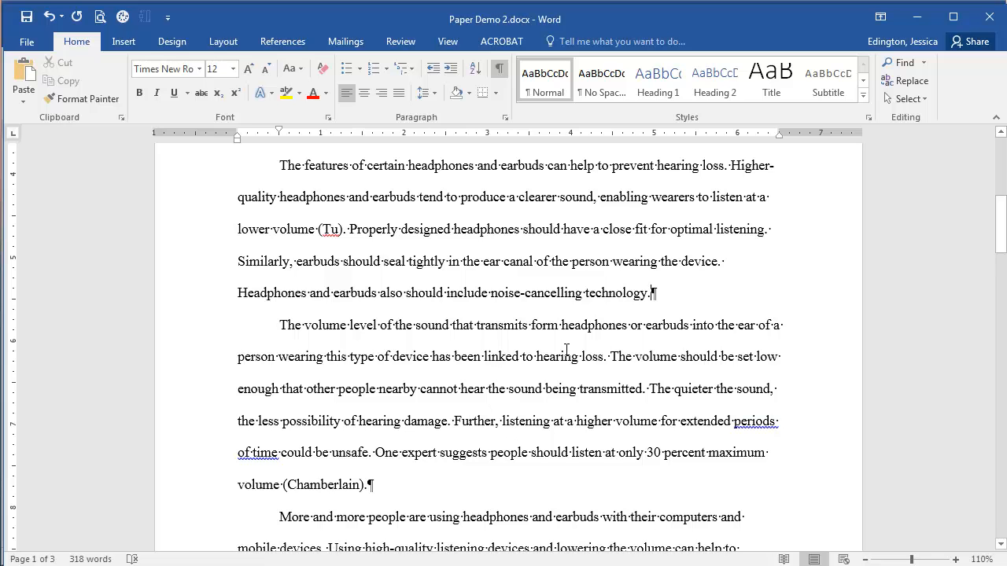
pyautogui.moveTo(653, 291)
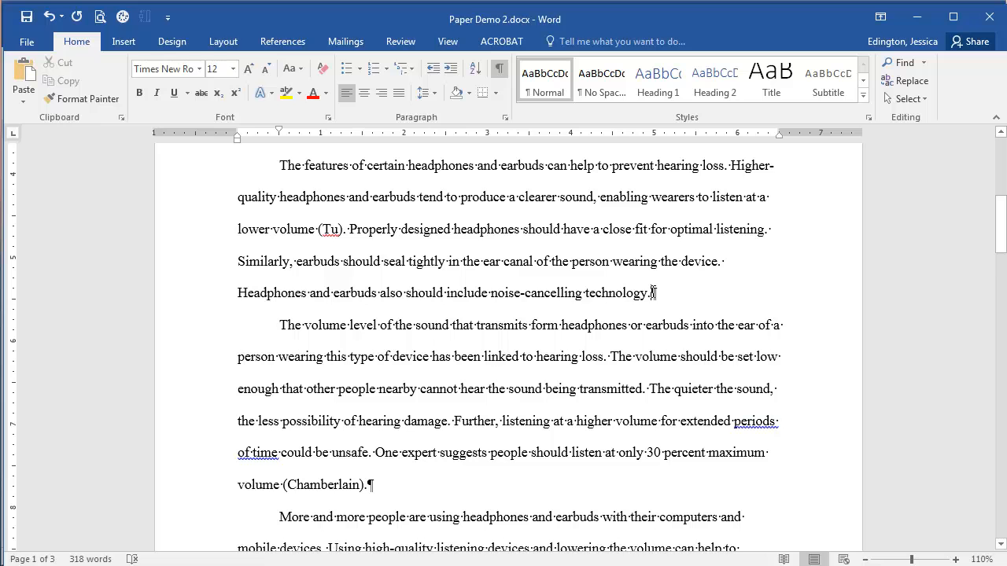
pyautogui.moveTo(123, 41)
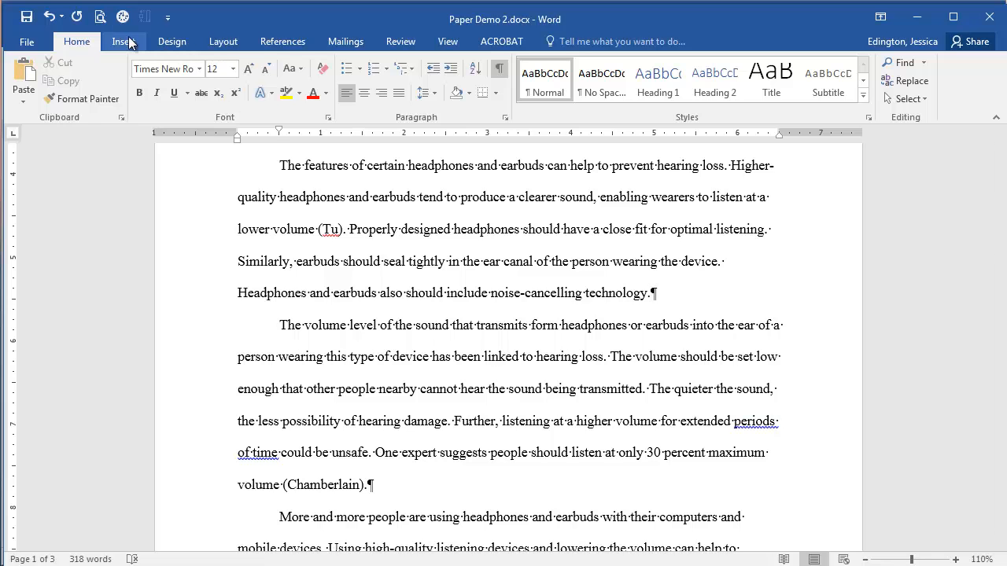
pyautogui.click(282, 41)
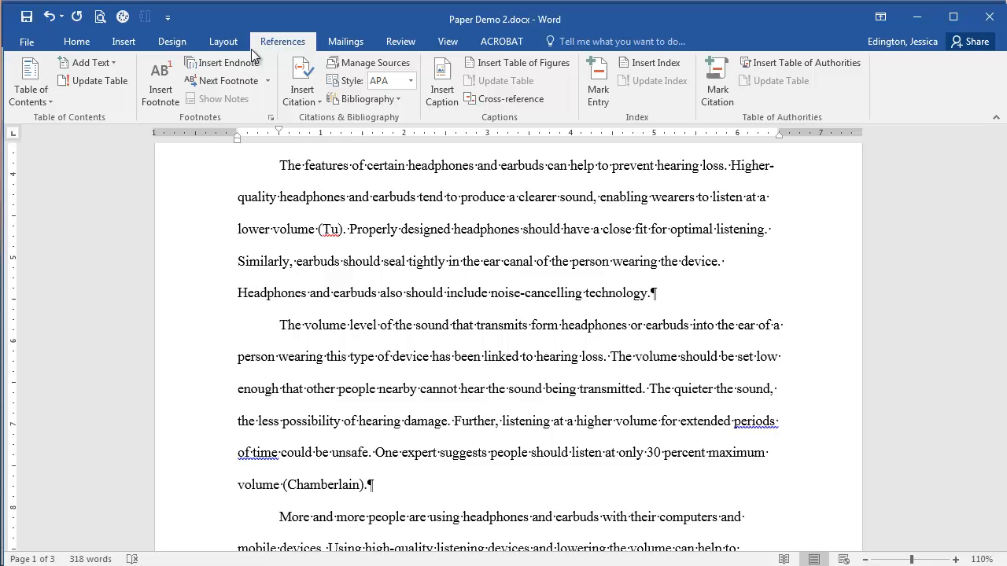
pyautogui.moveTo(223, 62)
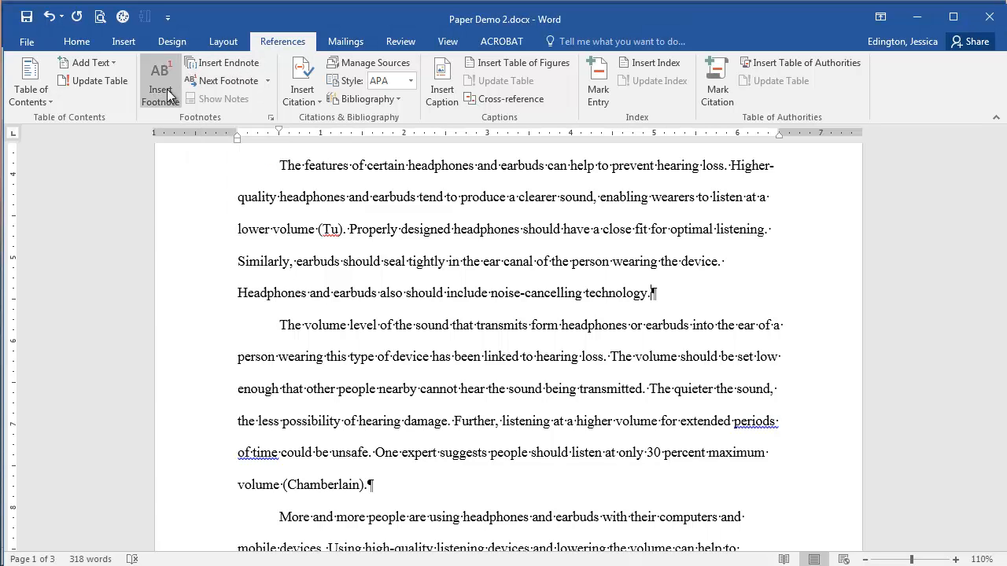
pyautogui.moveTo(161, 81)
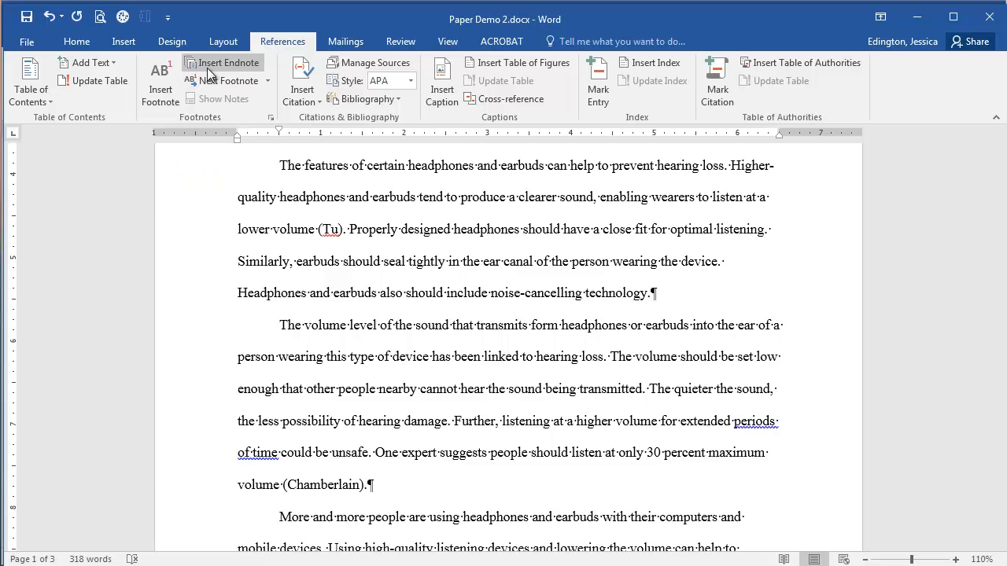
pyautogui.moveTo(161, 82)
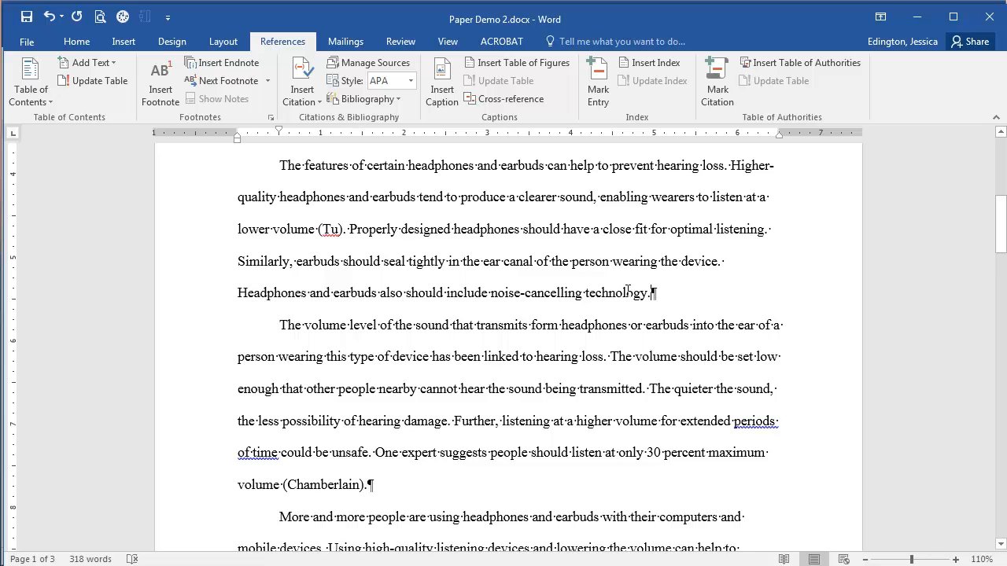
pyautogui.moveTo(521, 453)
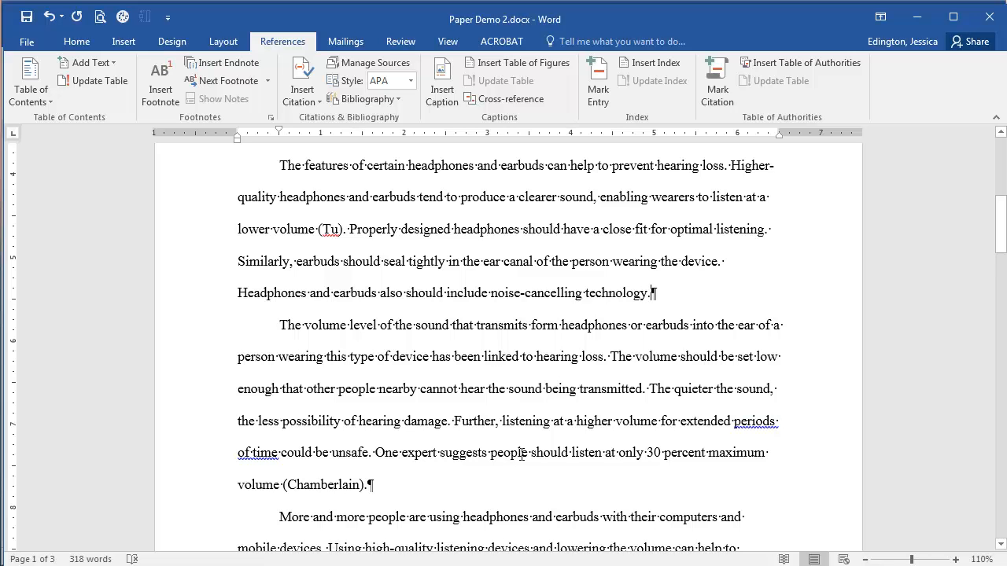
pyautogui.moveTo(224, 63)
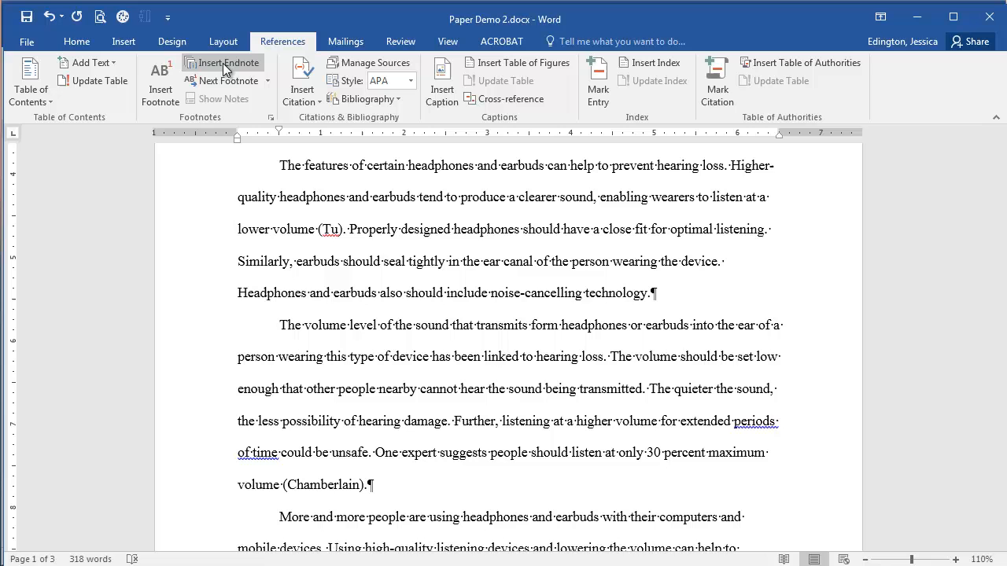
pyautogui.moveTo(222, 68)
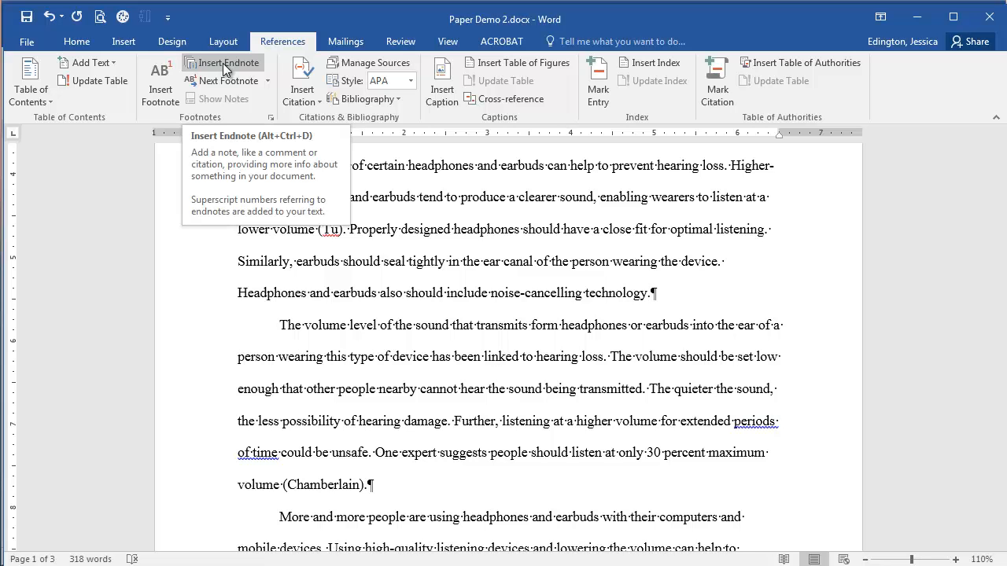
pyautogui.moveTo(680, 316)
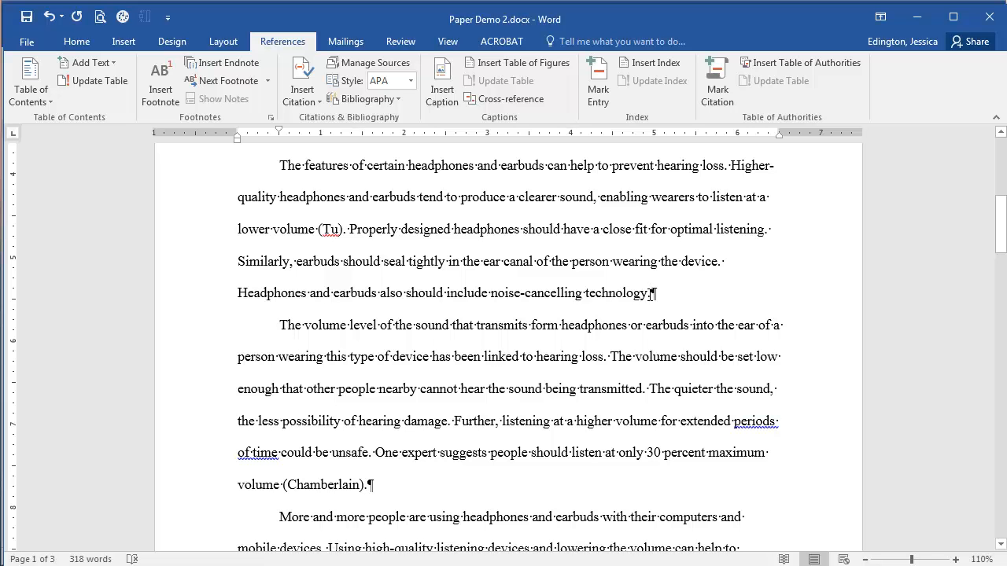
# Step: Insert footnote 1 after the noise-cancelling sentence, noting Gupta and Pedro's findings, ending with a period
pyautogui.click(160, 81)
pyautogui.write('Gupta and Pedro state that effective noise-cancelling technology reduces the interference for sounds from the surrounding environment, reducing the volume level required by headphones an earbuds')
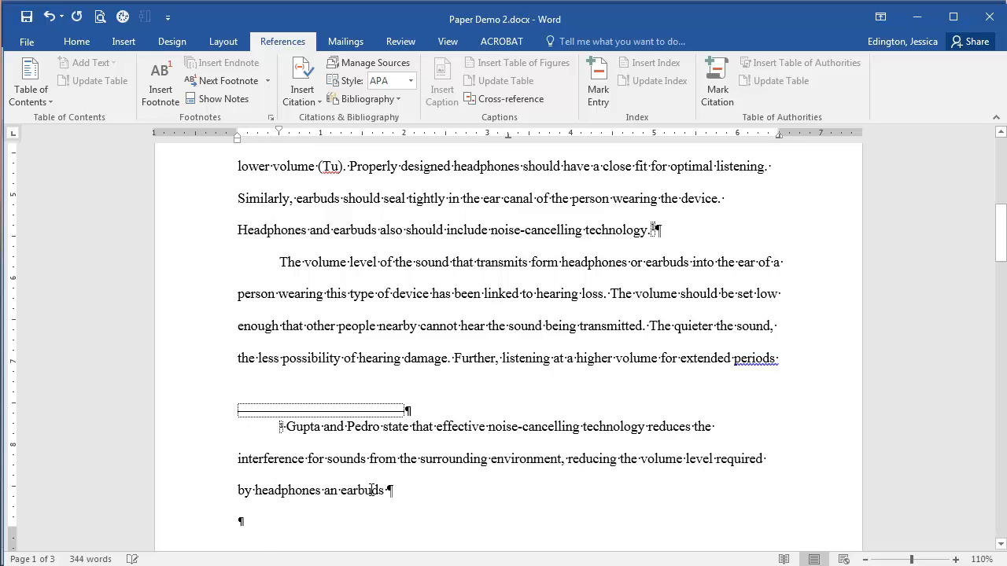
pyautogui.moveTo(382, 480)
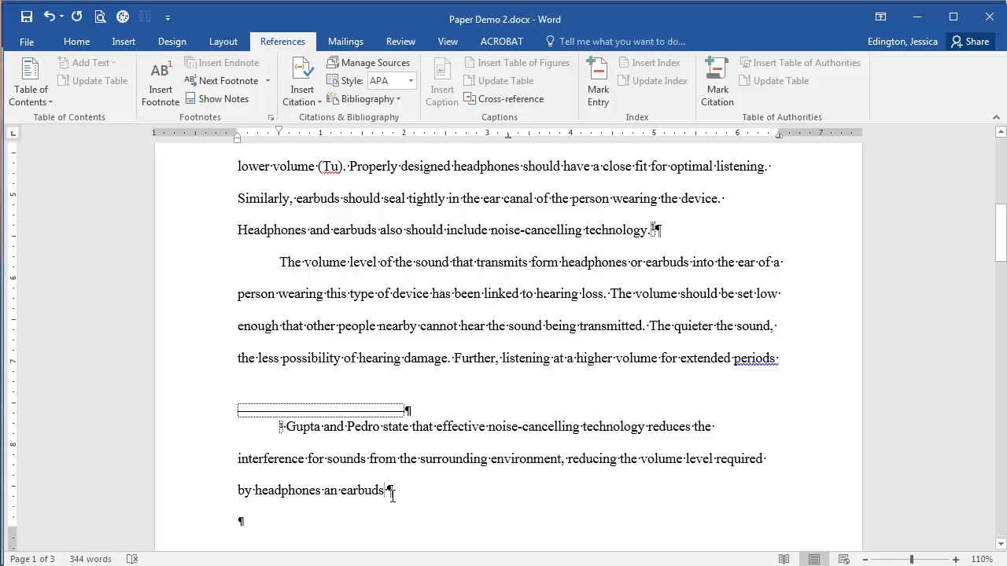
pyautogui.write('.')
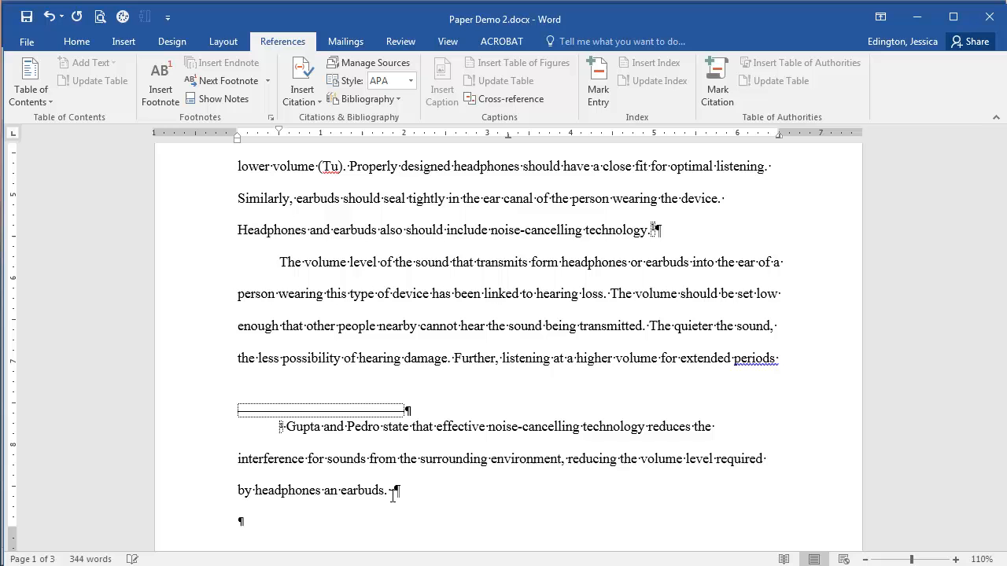